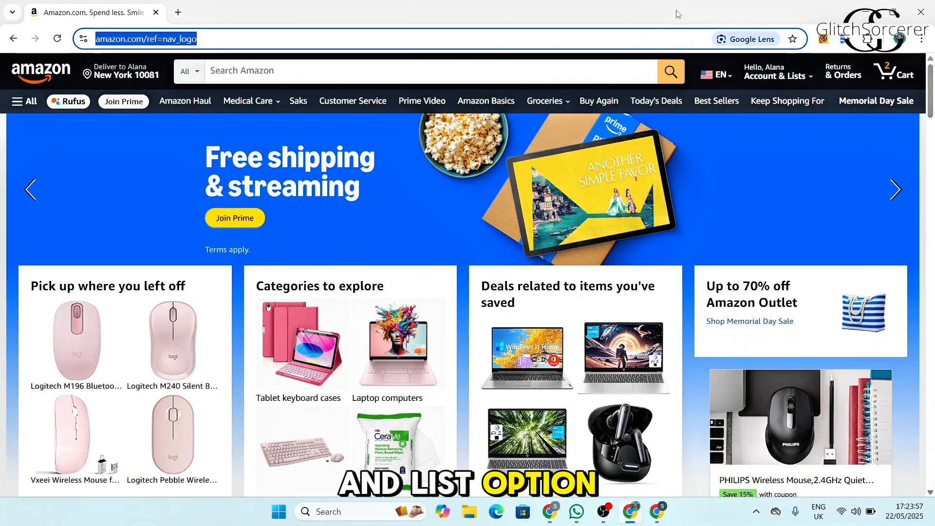
# Open Your Orders from the Account & Lists menu.
pyautogui.click(776, 72)
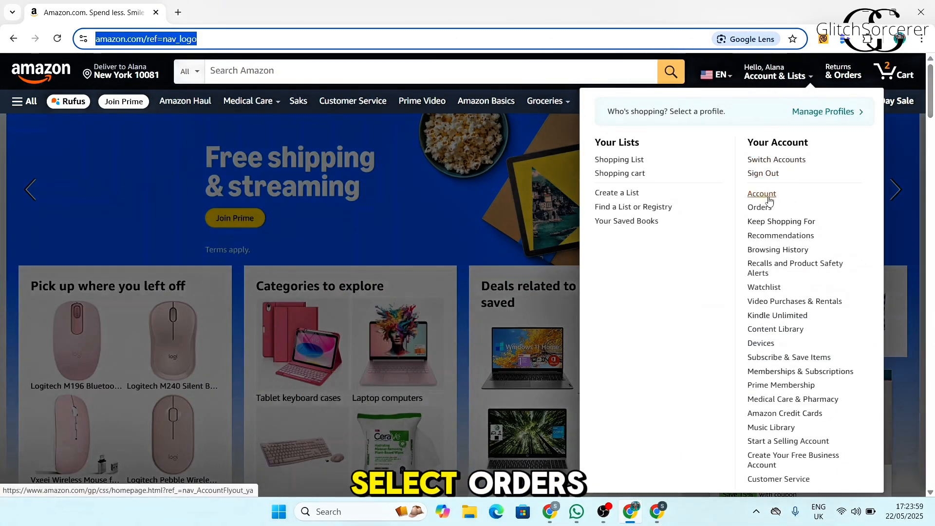
pyautogui.click(759, 207)
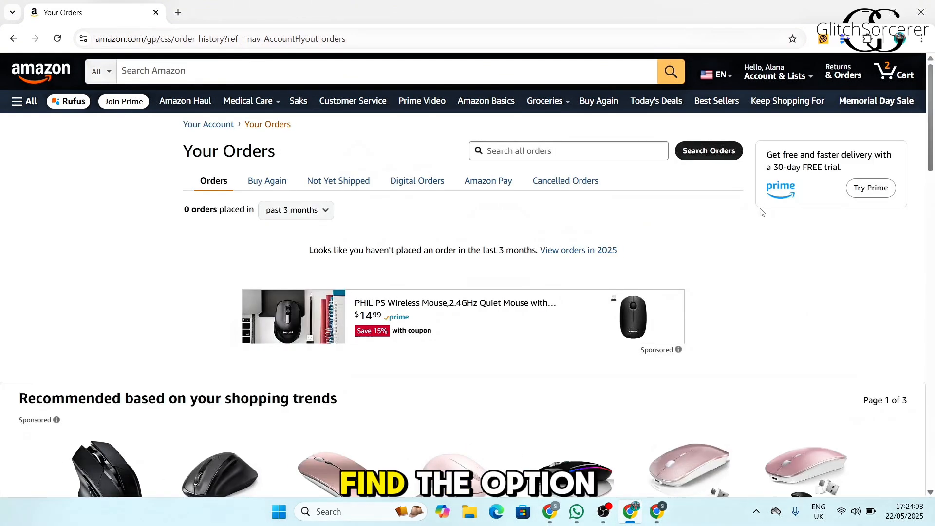
pyautogui.scroll(-3)
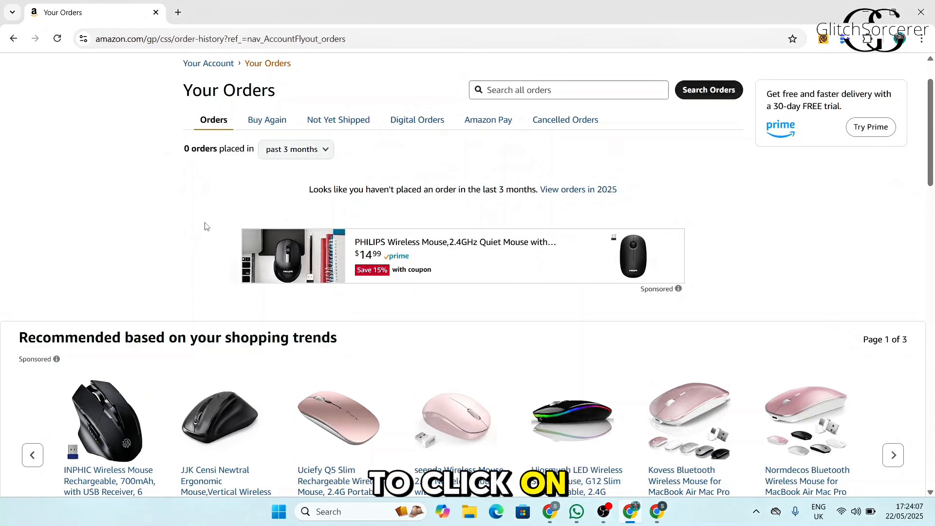
pyautogui.scroll(-3)
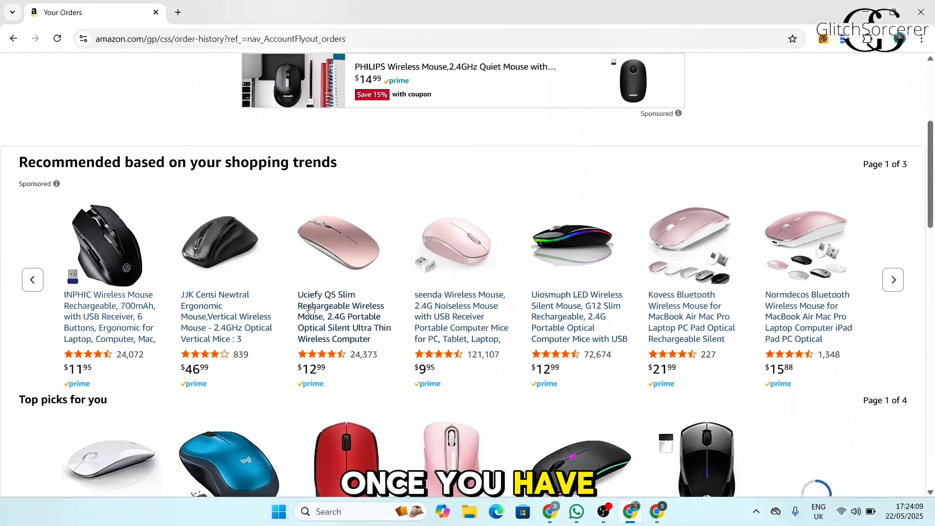
pyautogui.scroll(-3)
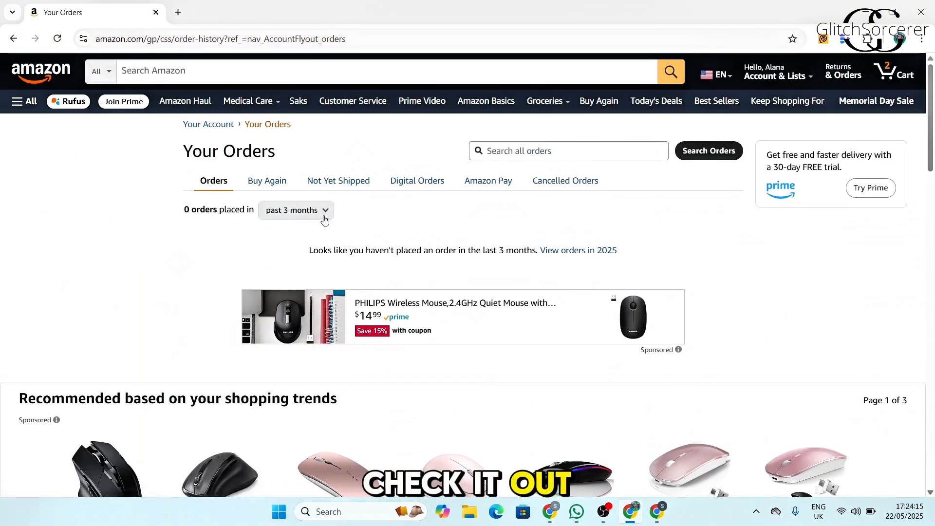
# Switch the orders time filter to Archived Orders and review the empty results.
pyautogui.click(296, 210)
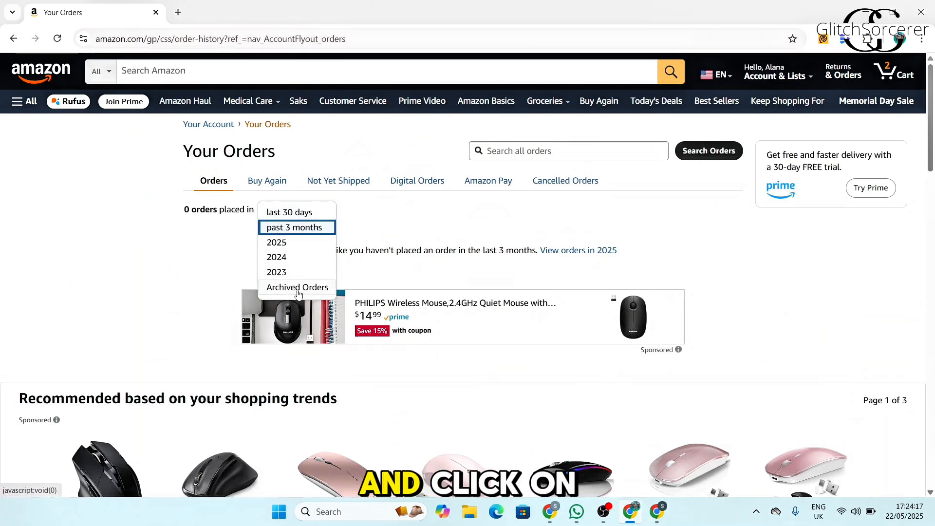
pyautogui.click(296, 287)
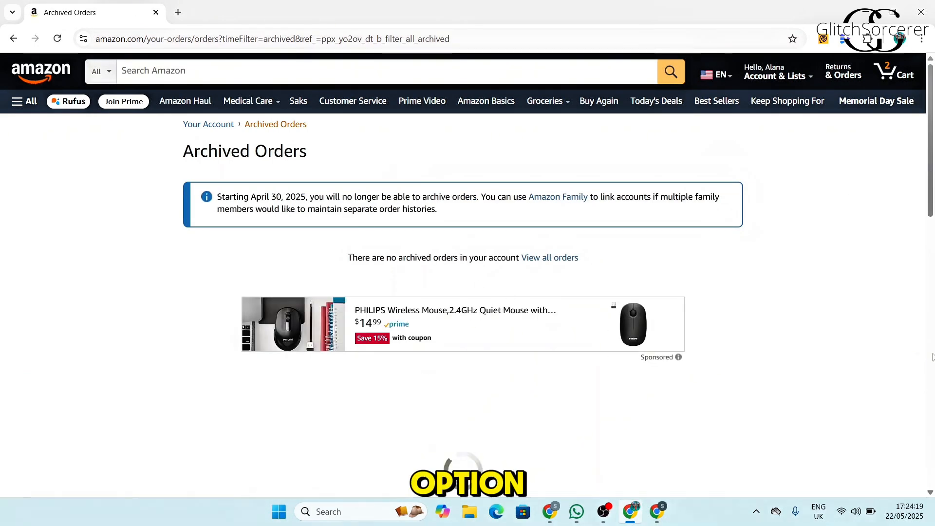
pyautogui.scroll(-3)
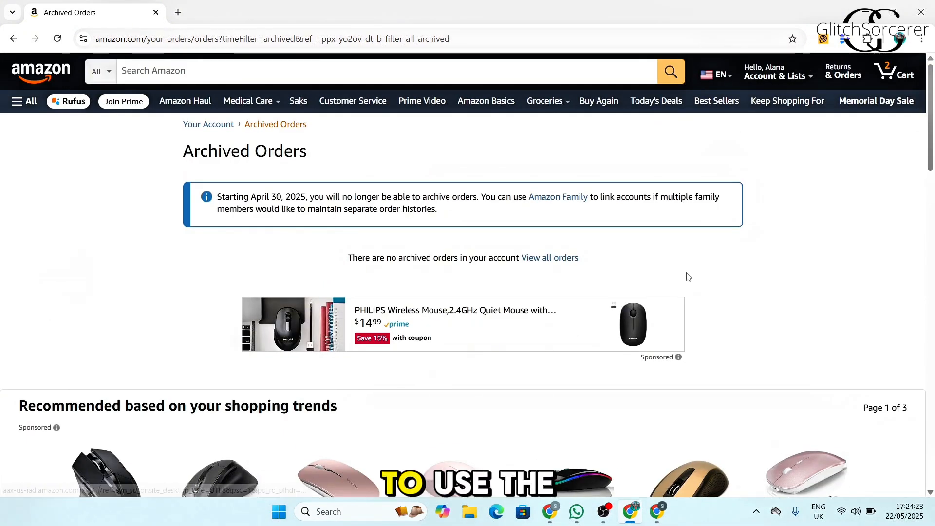
pyautogui.click(774, 71)
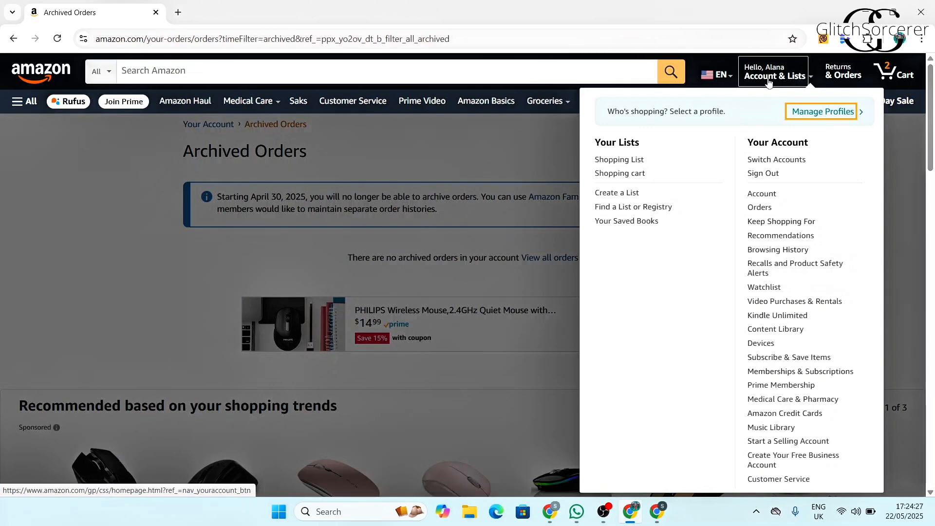
# Go through the Account page to the Amazon Family members page.
pyautogui.click(762, 194)
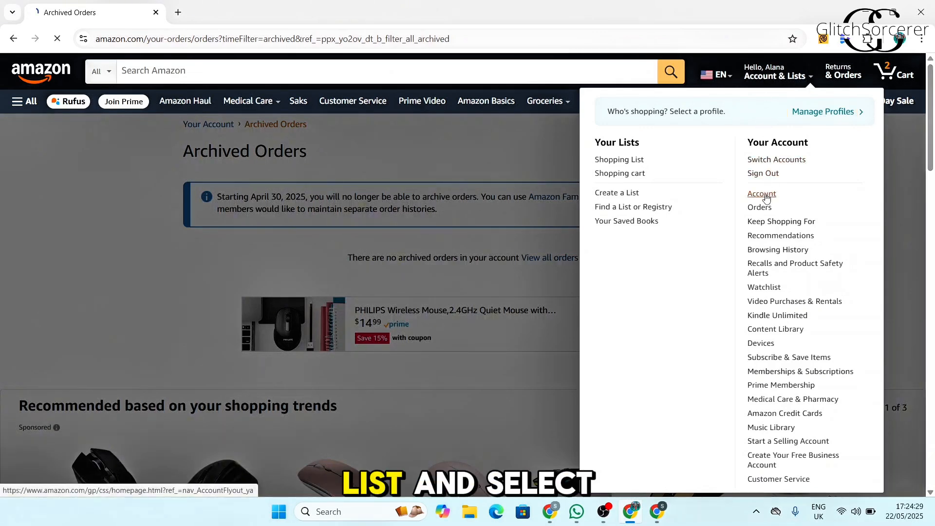
pyautogui.click(762, 193)
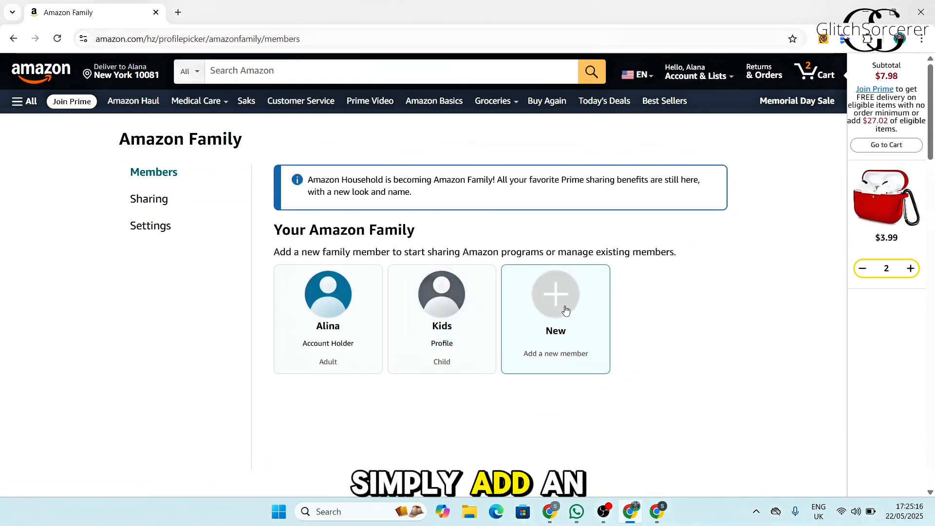
# Add an adult family member by linking two separate accounts.
pyautogui.click(554, 294)
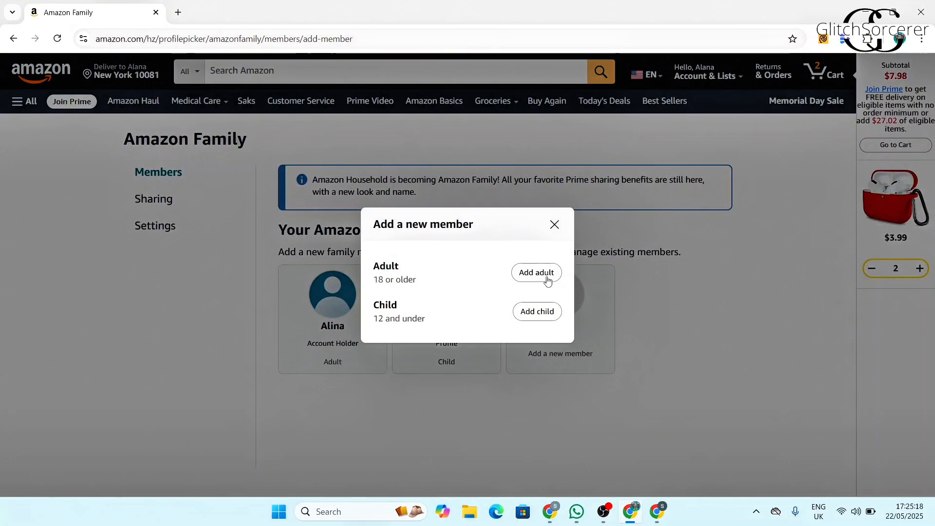
pyautogui.click(535, 272)
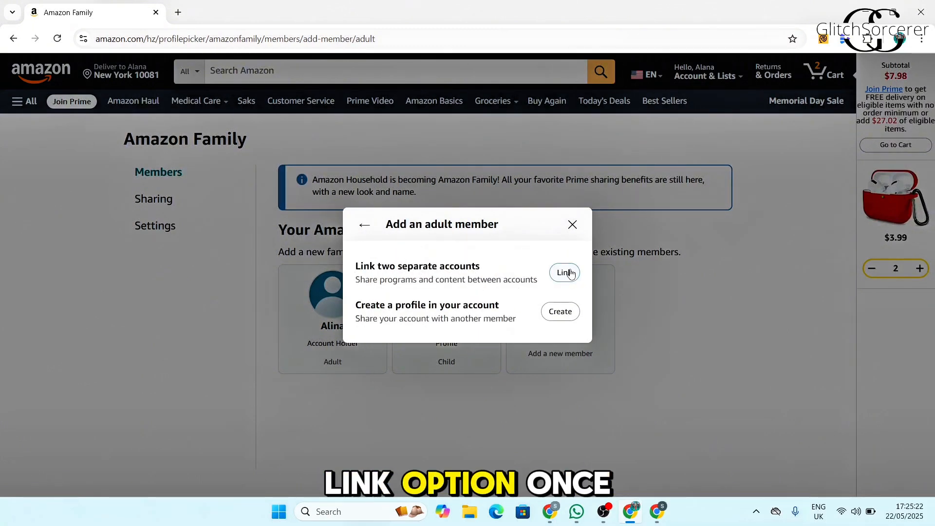
pyautogui.click(563, 273)
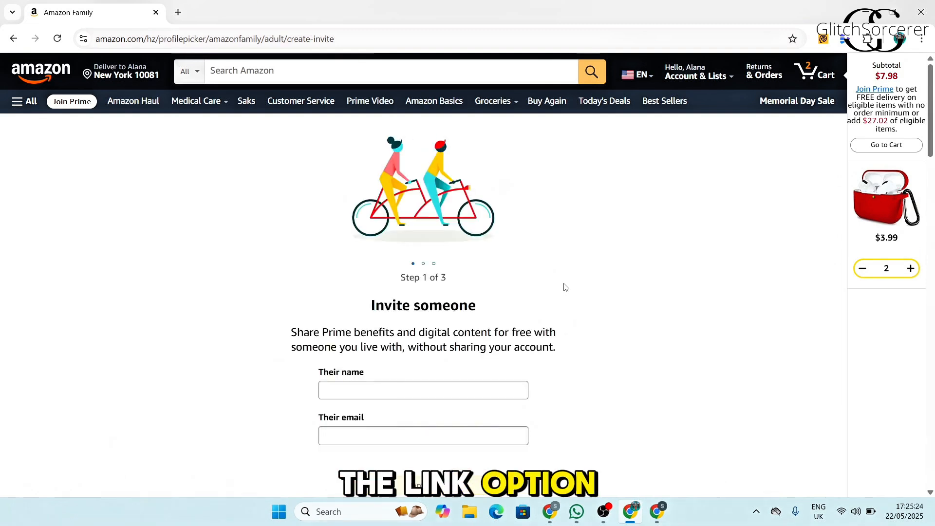
pyautogui.scroll(-3)
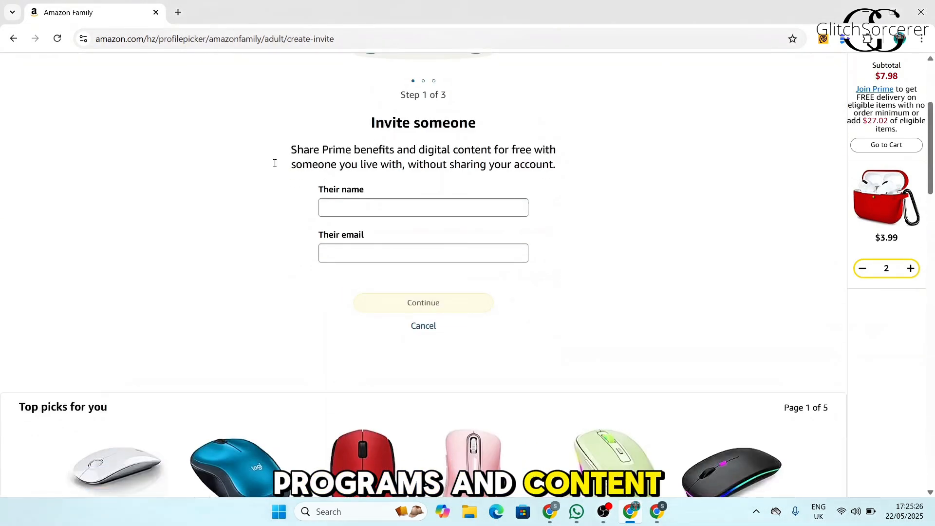
pyautogui.moveTo(682, 293)
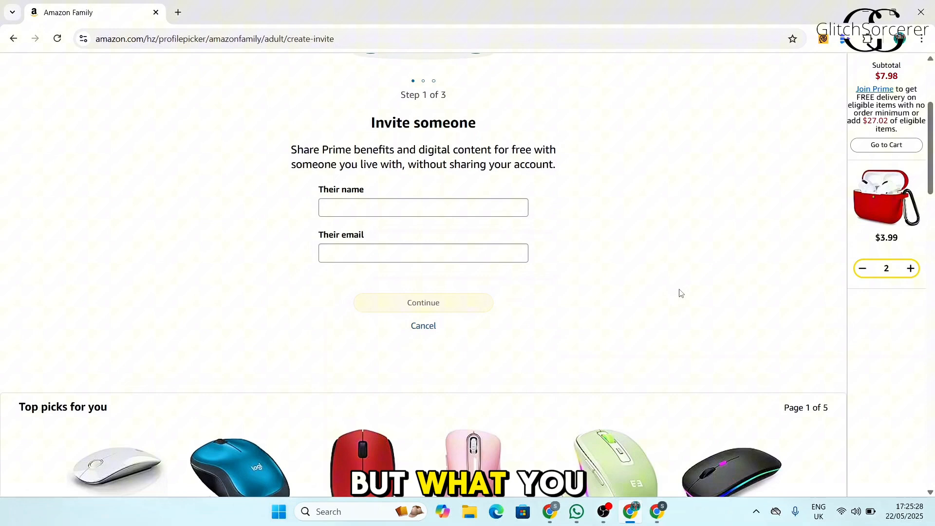